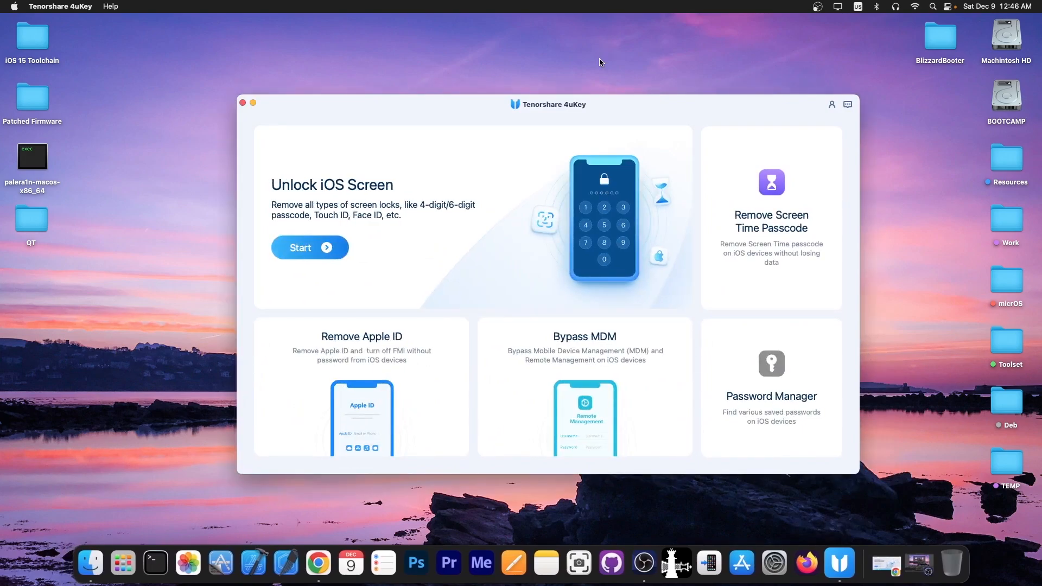
pyautogui.moveTo(591, 62)
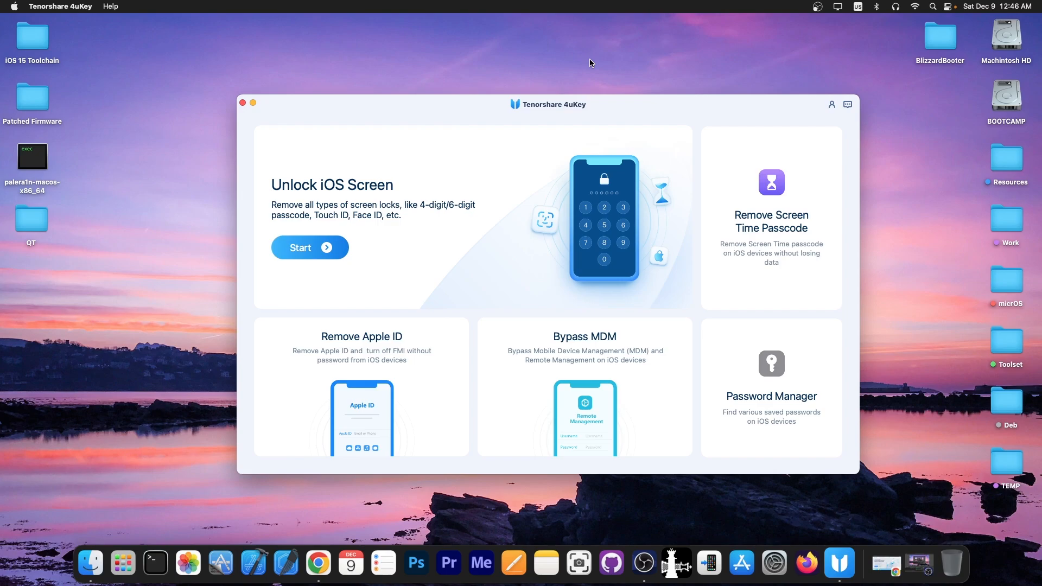
pyautogui.moveTo(791, 189)
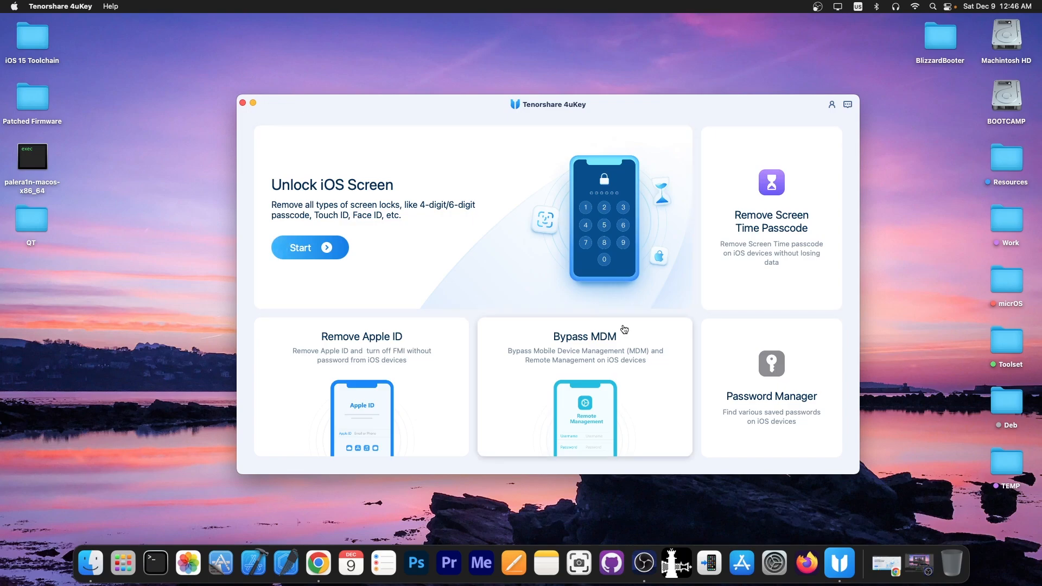
pyautogui.moveTo(421, 332)
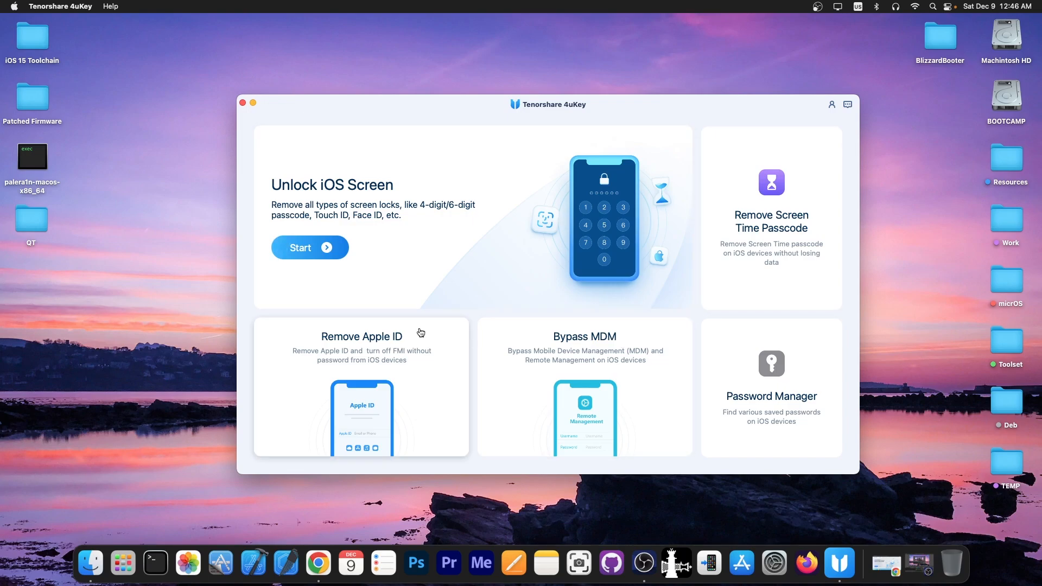
pyautogui.moveTo(754, 359)
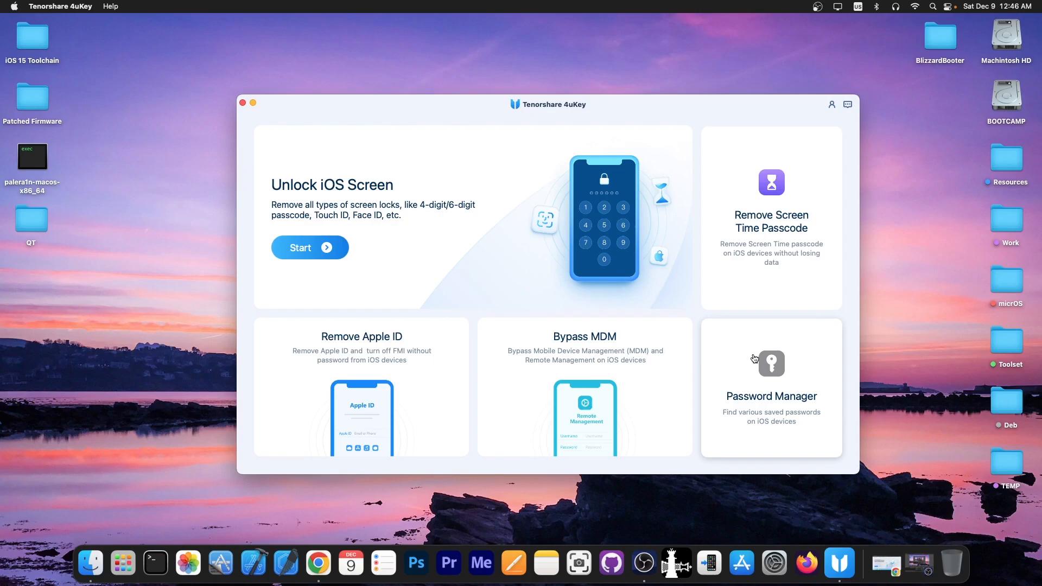
pyautogui.moveTo(427, 96)
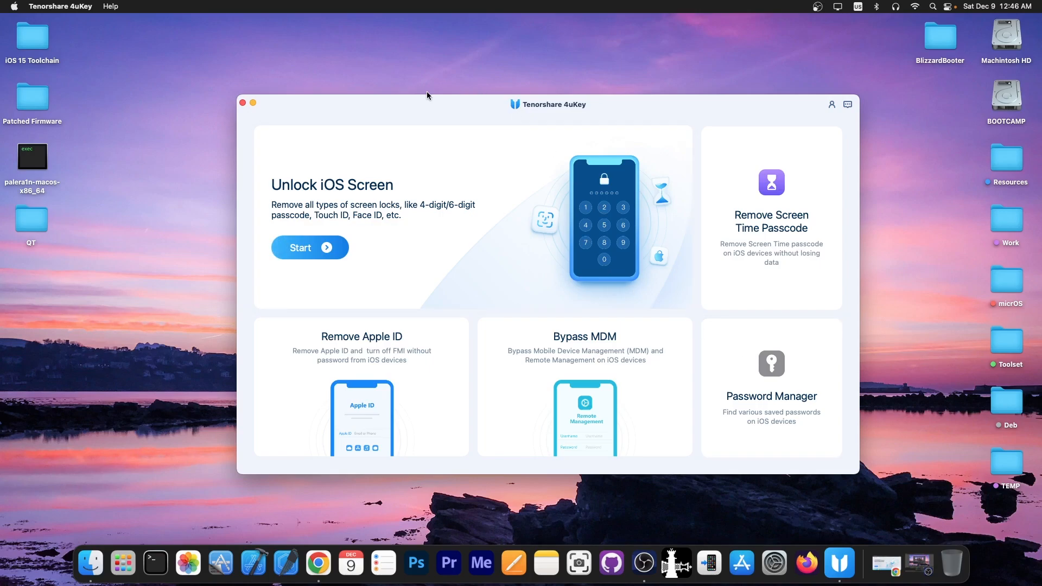
# Quit the Tenorshare 4uKey app via its red close button, raising the still-running warning
pyautogui.click(244, 102)
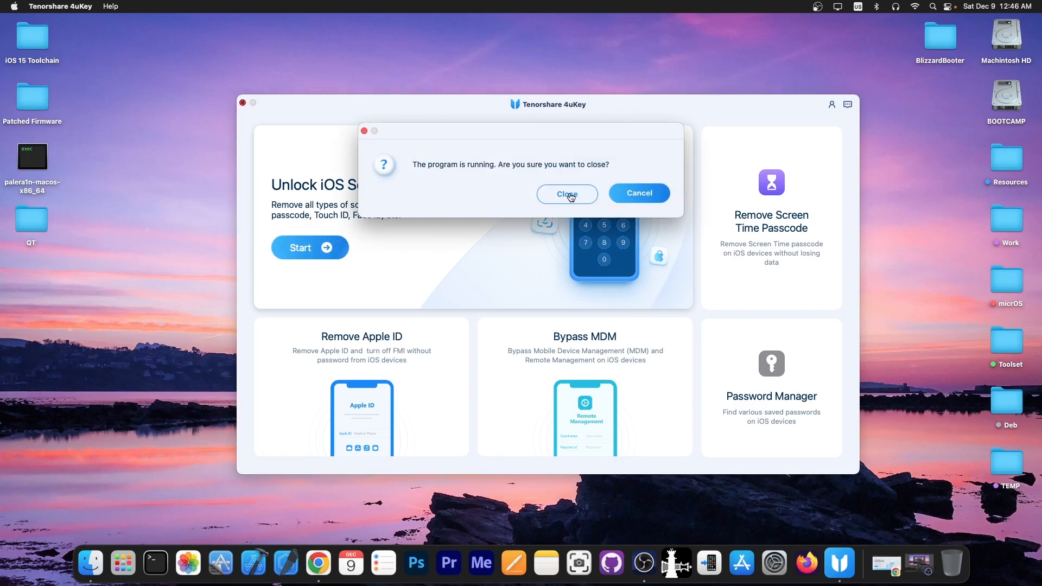
# Confirm closing 4uKey and skim down the 4uKey for Mac product page
pyautogui.click(565, 193)
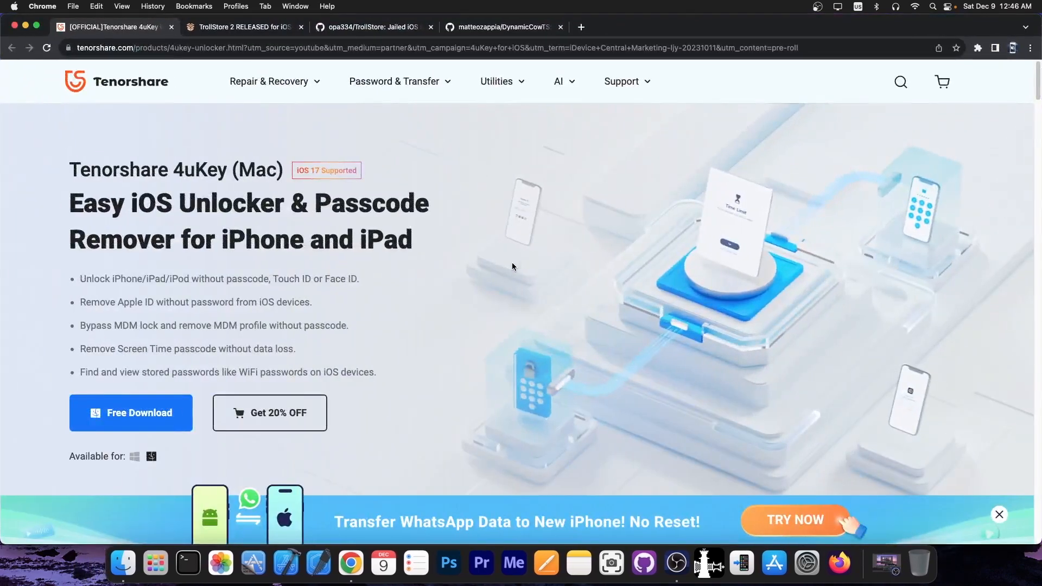
pyautogui.moveTo(201, 162)
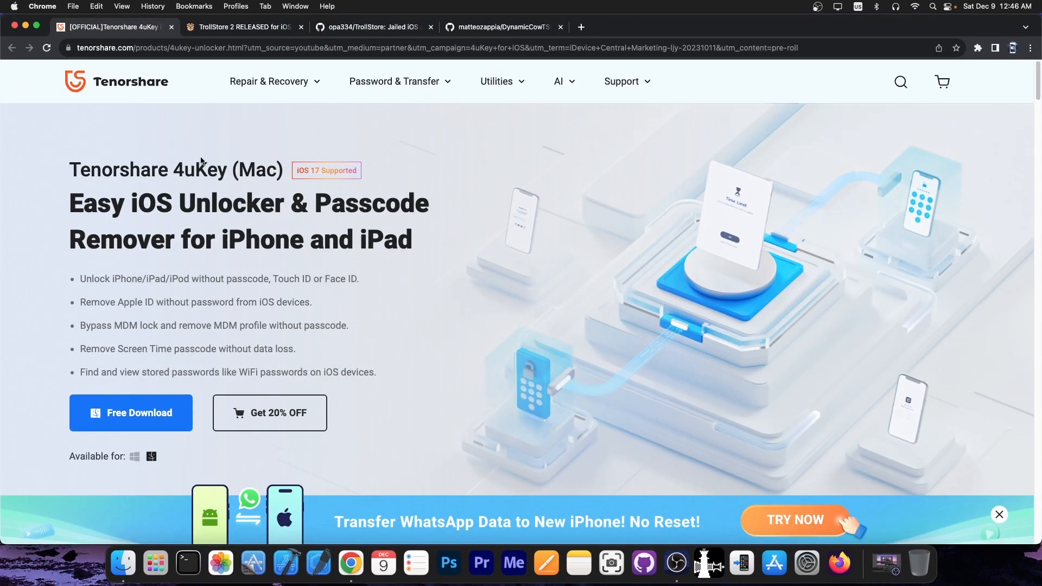
pyautogui.scroll(-3)
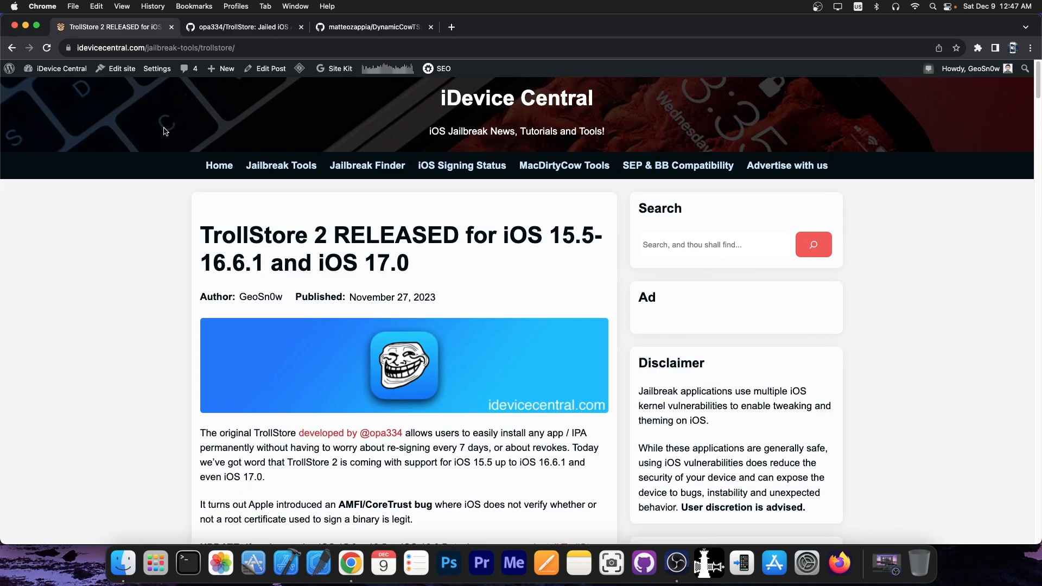
pyautogui.moveTo(239, 169)
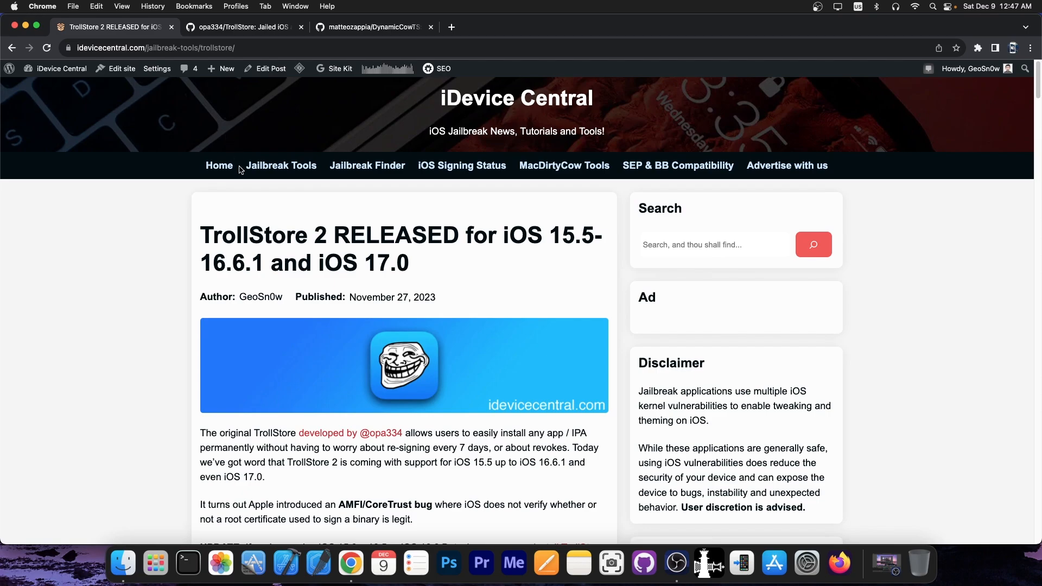
# Scroll the TrollStore 2 RELEASED article down to its supported iOS versions heading
pyautogui.scroll(-3)
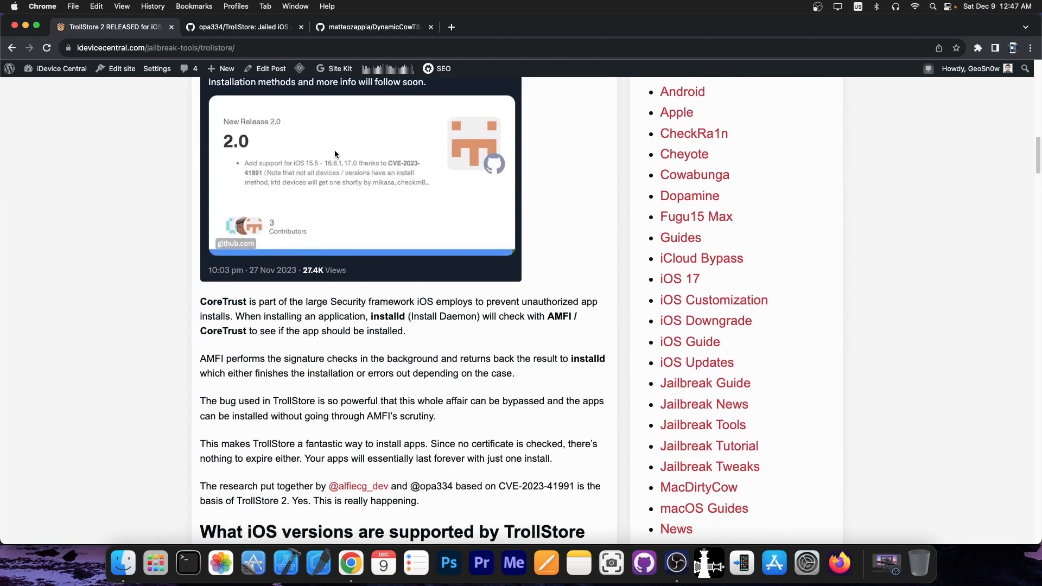
pyautogui.scroll(-3)
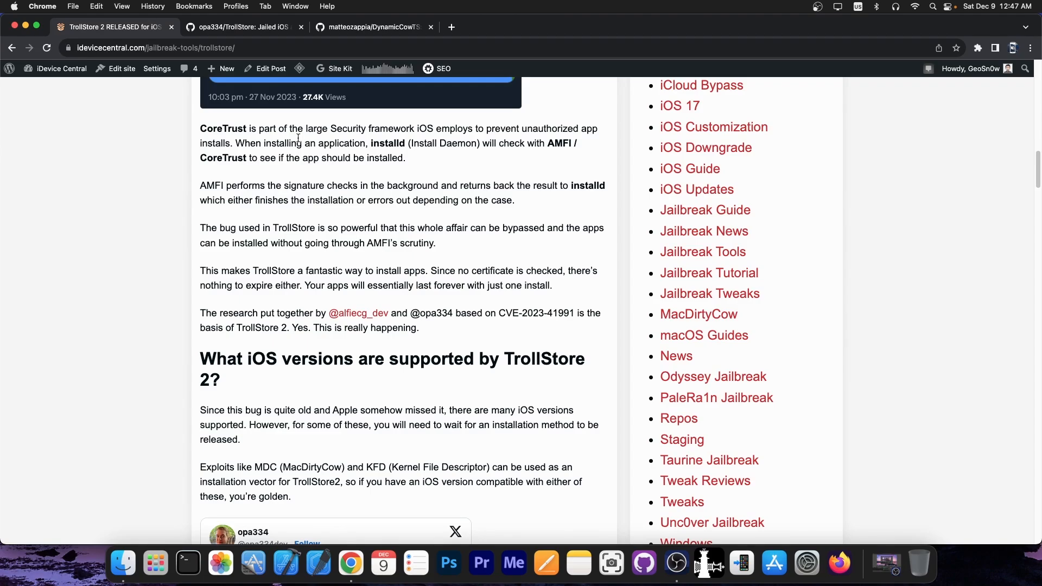
# Switch to the opa334/TrollStore repo and scroll to its README listing support for 14.0–16.6.1 and 17.0
pyautogui.click(241, 27)
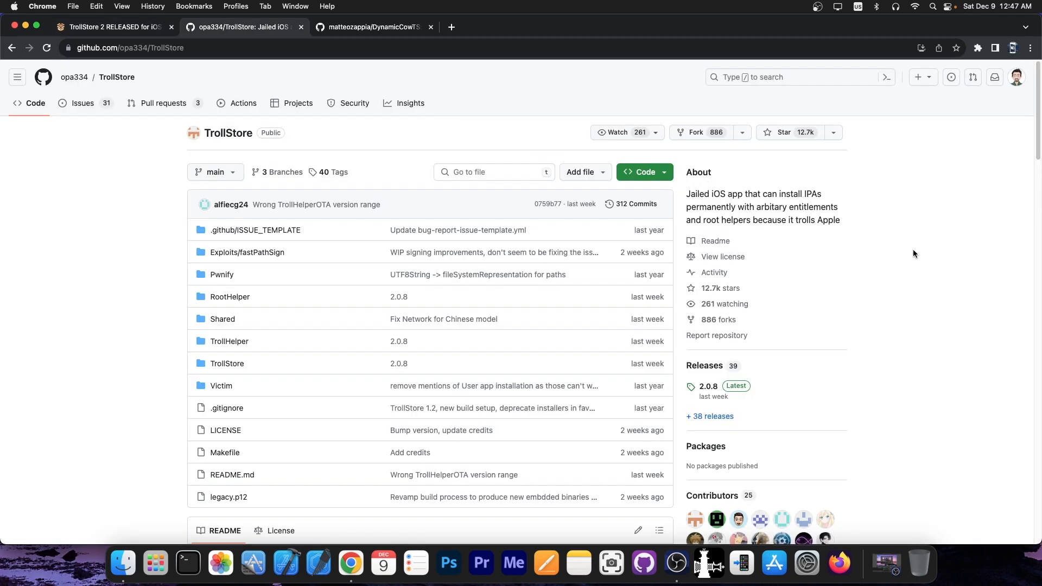
pyautogui.scroll(-3)
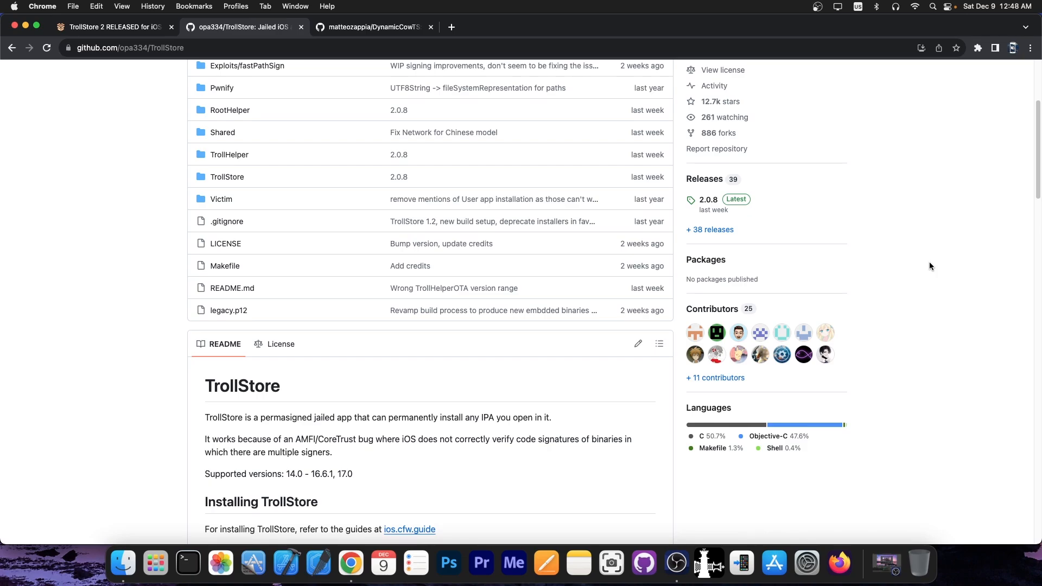
pyautogui.scroll(-3)
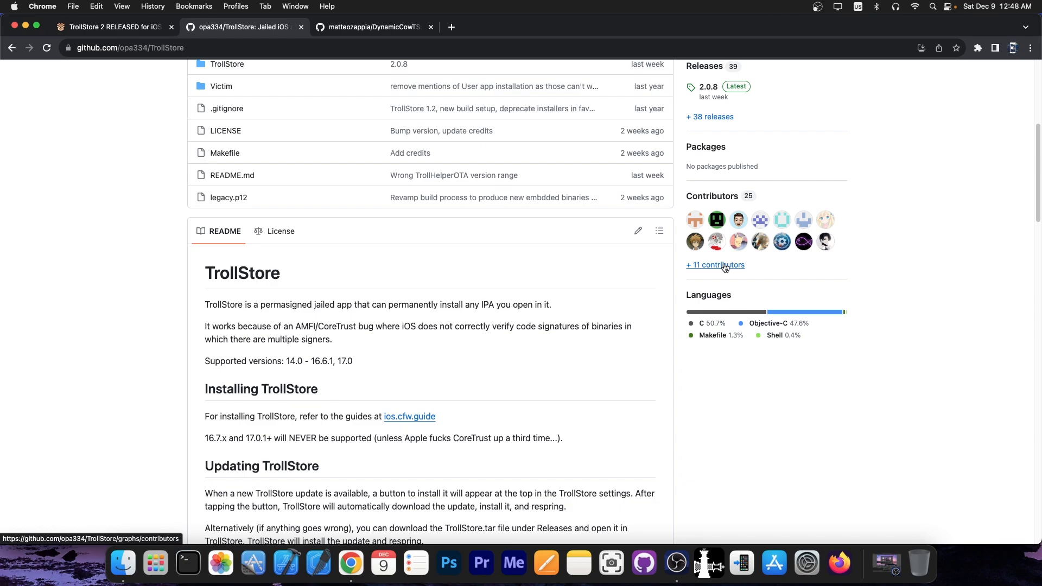
pyautogui.moveTo(696, 188)
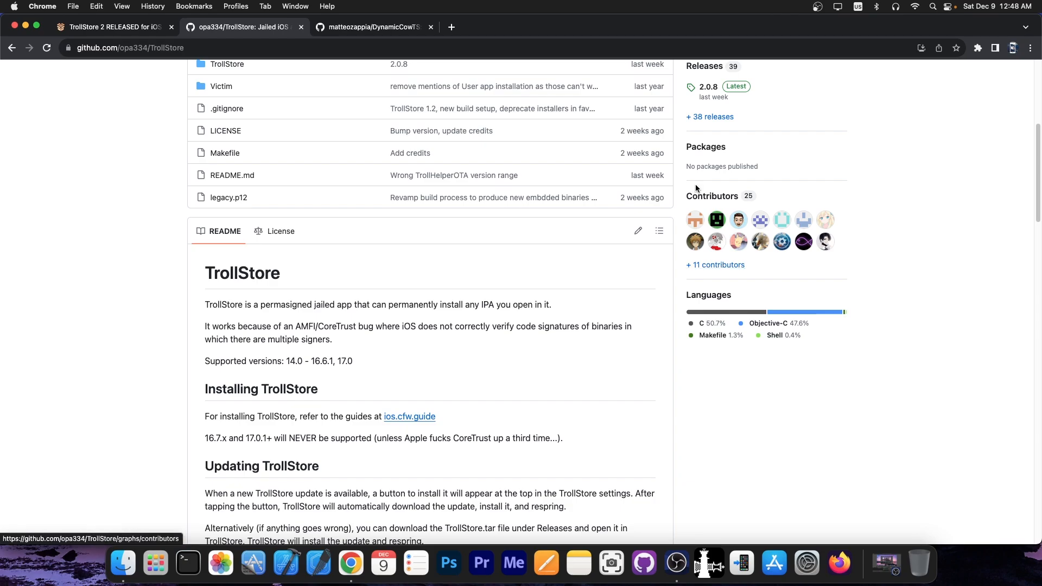
# Switch to the matteozappia/DynamicCowTS repo and read the README's Screenshots section
pyautogui.click(372, 26)
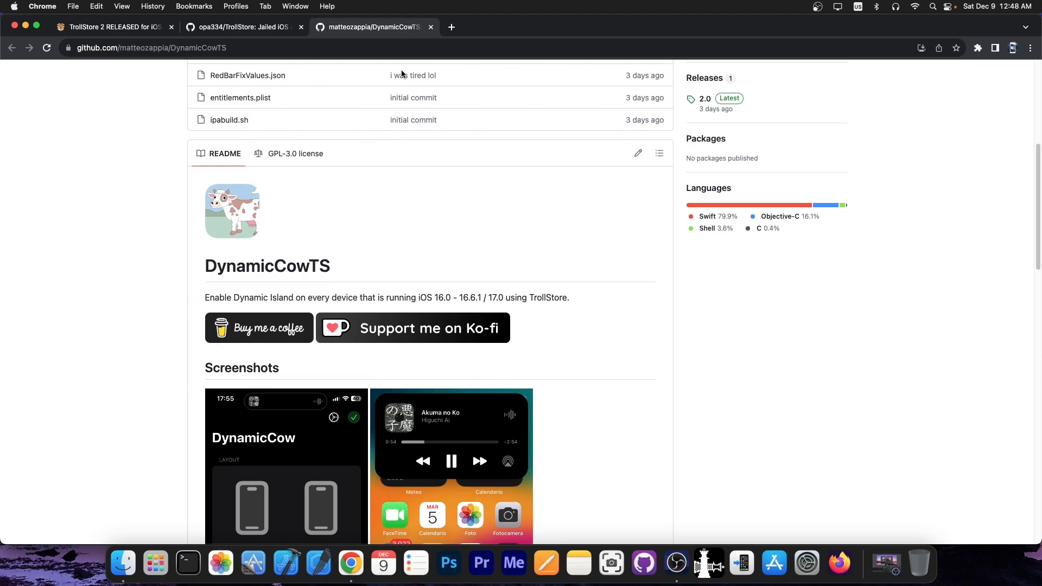
pyautogui.moveTo(164, 115)
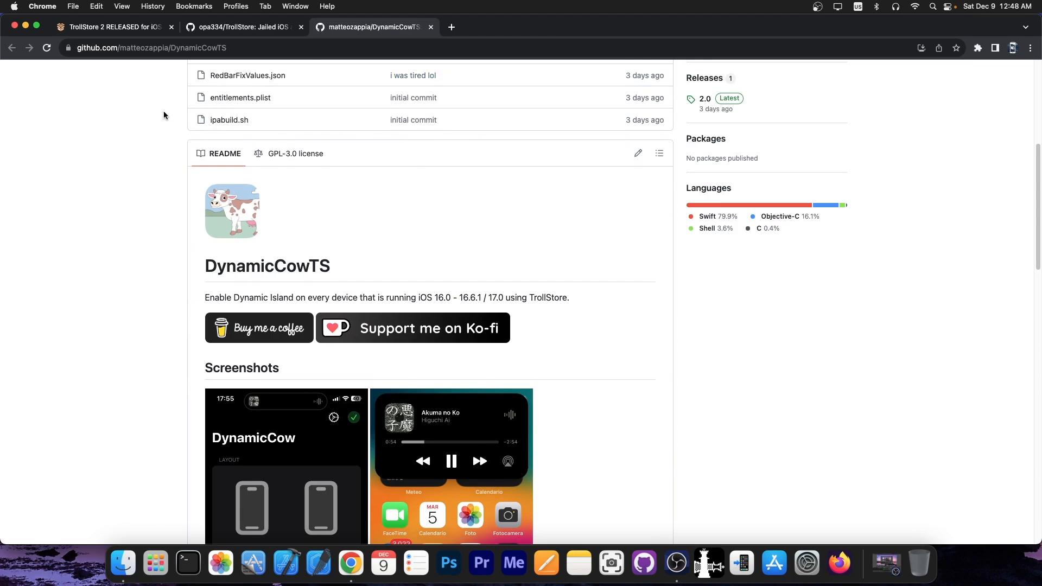
pyautogui.moveTo(11, 132)
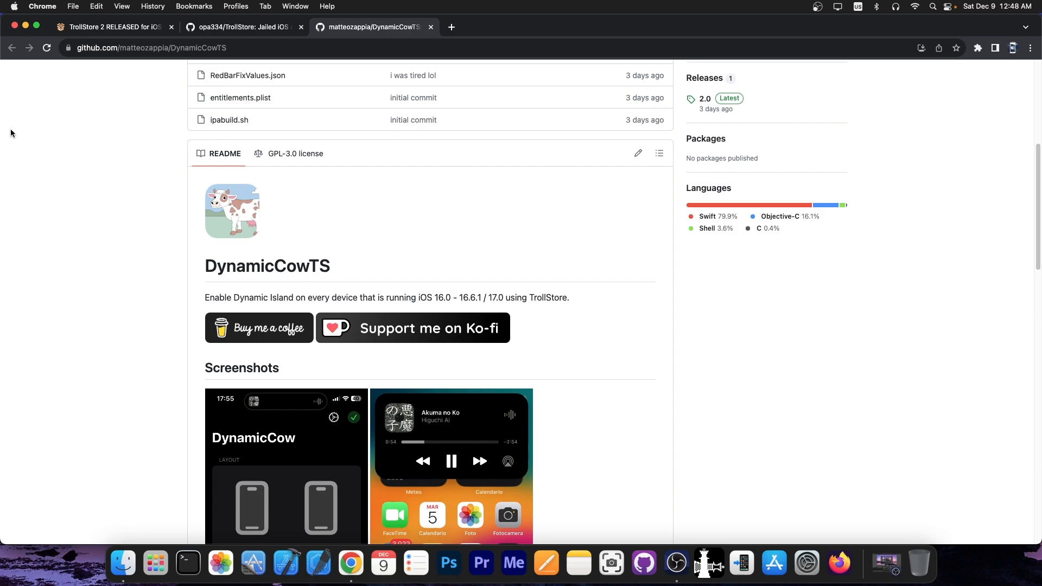
pyautogui.scroll(-3)
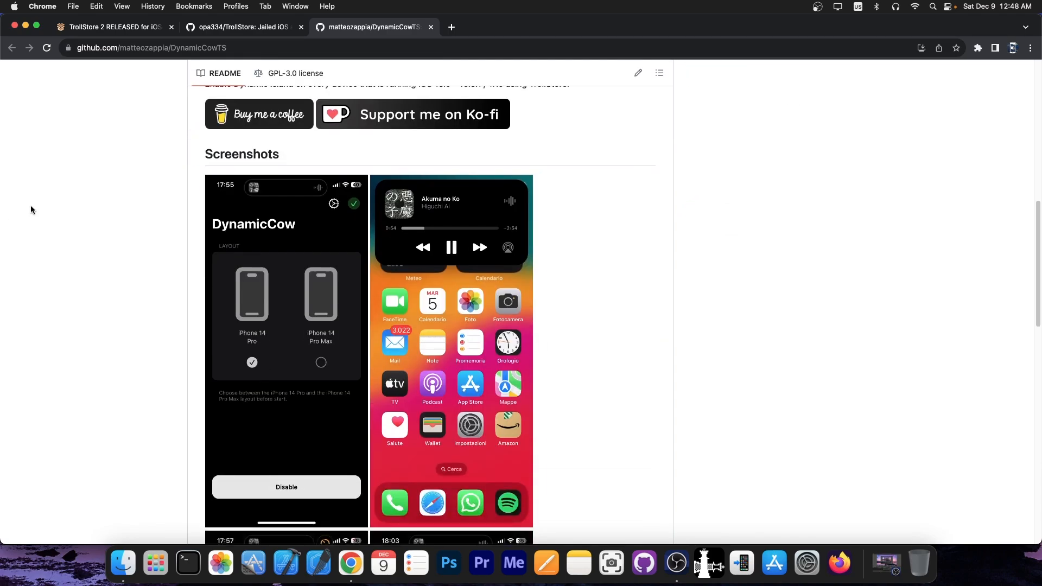
pyautogui.moveTo(314, 381)
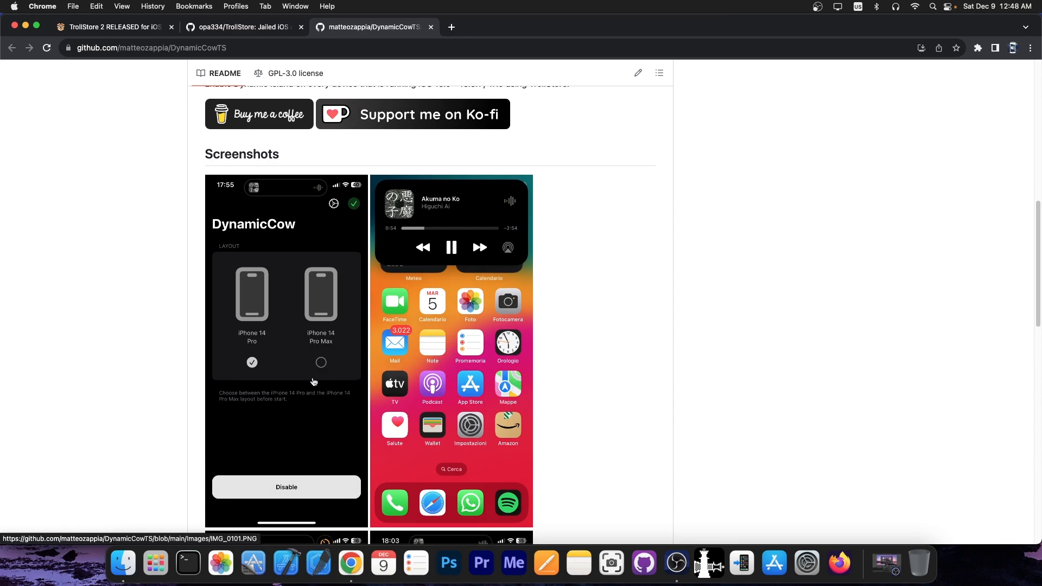
pyautogui.moveTo(451, 210)
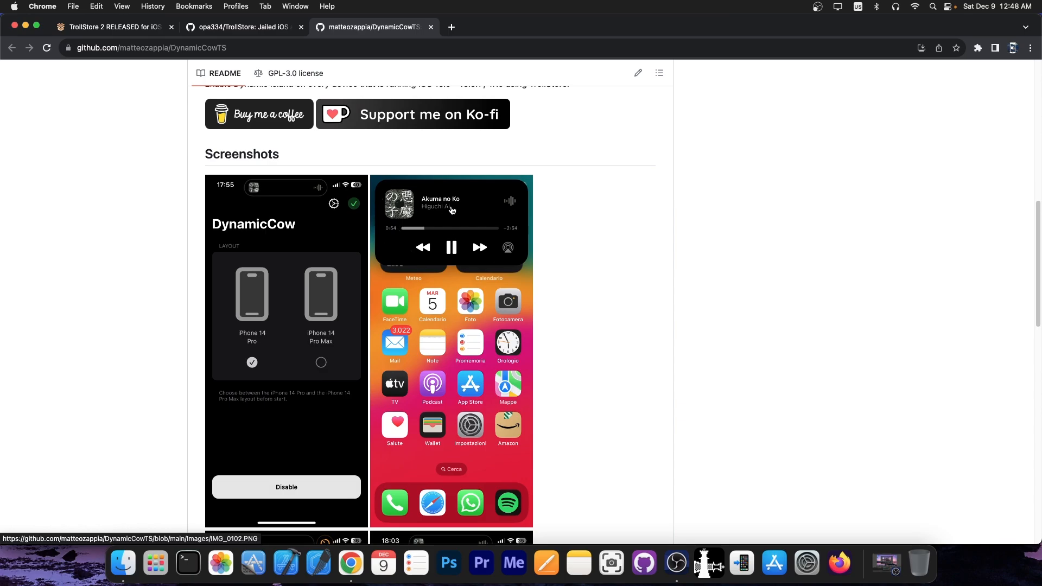
pyautogui.moveTo(477, 220)
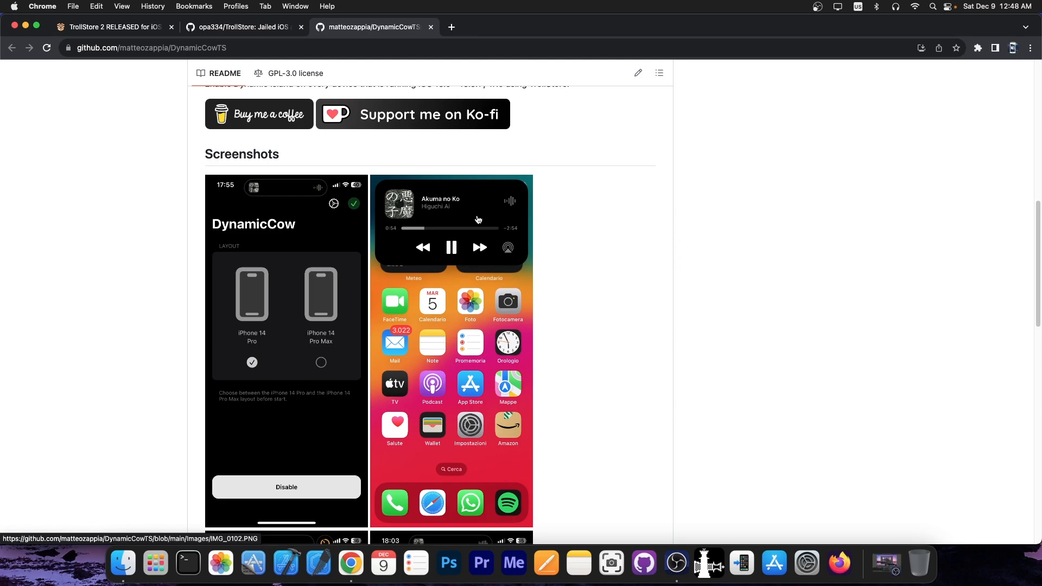
pyautogui.scroll(-3)
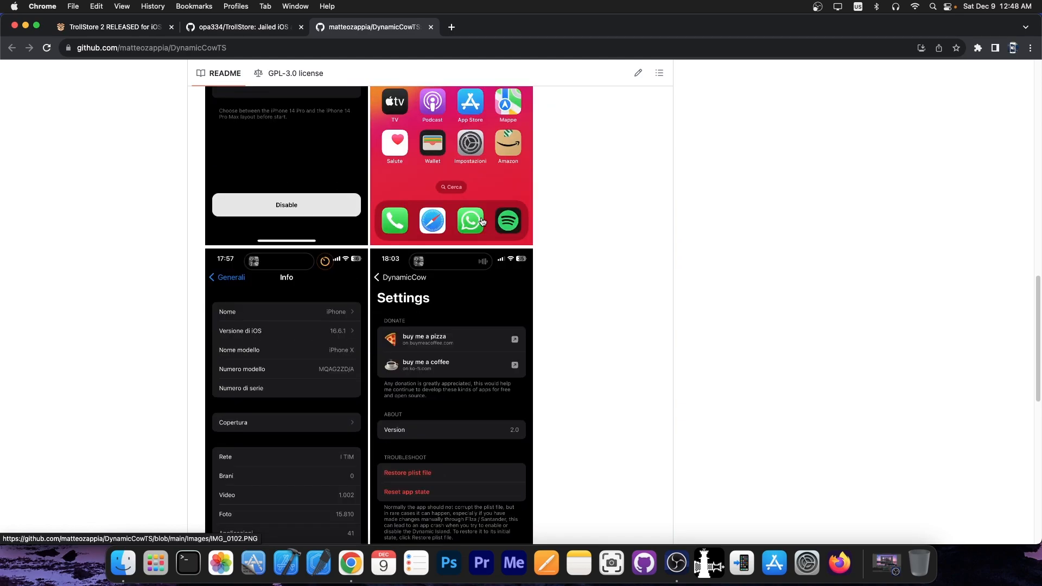
pyautogui.scroll(3)
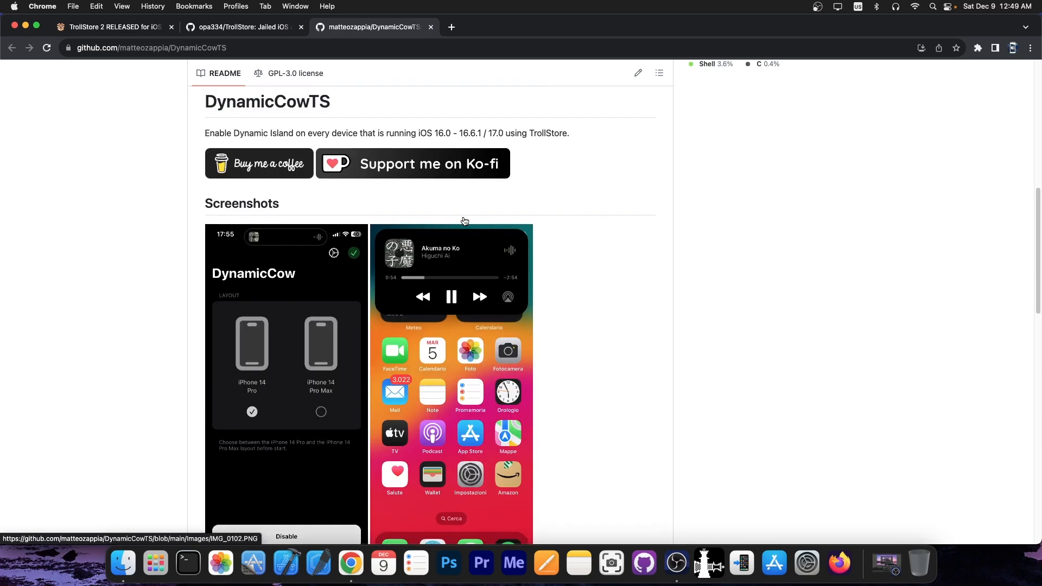
pyautogui.moveTo(463, 219)
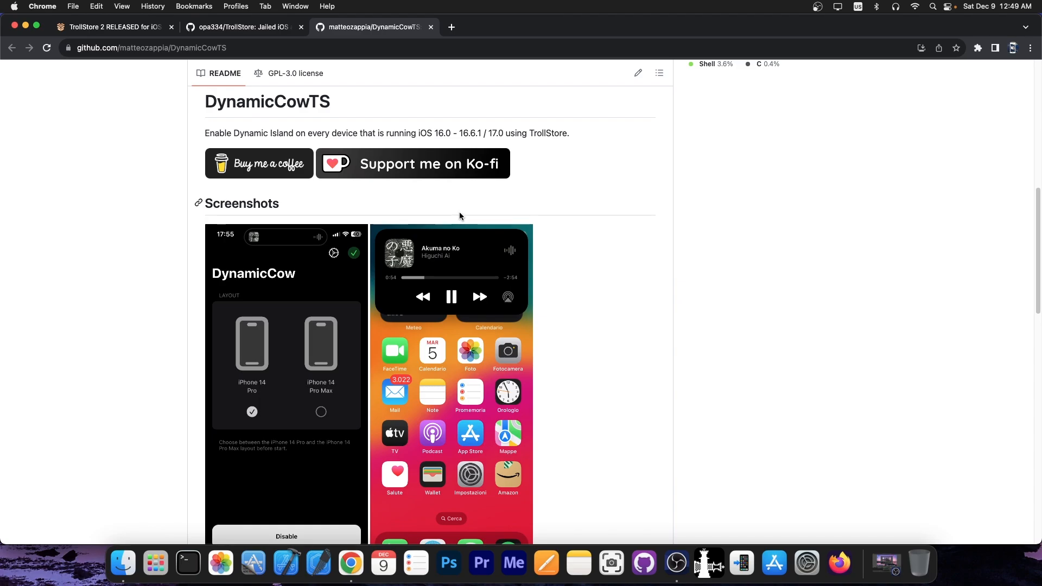
pyautogui.moveTo(453, 215)
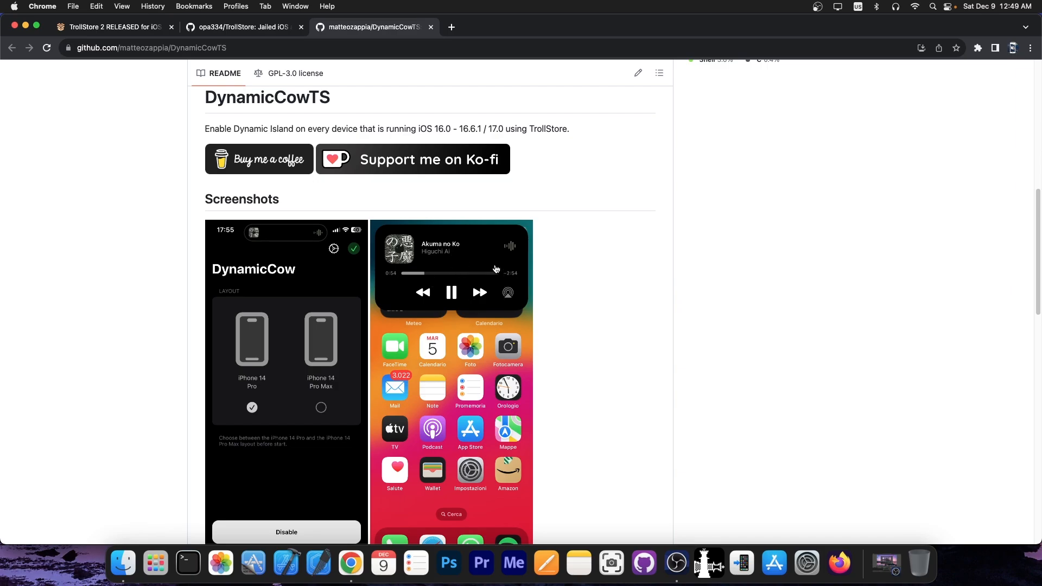
# Continue down to the Troubleshoot and Notes sections, then return to the repository file list
pyautogui.scroll(-3)
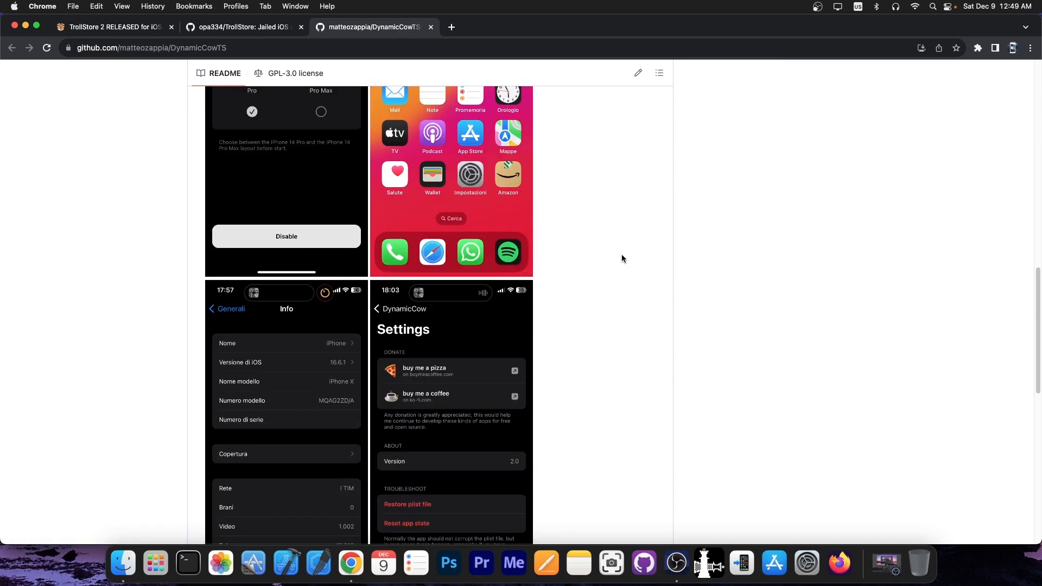
pyautogui.scroll(-3)
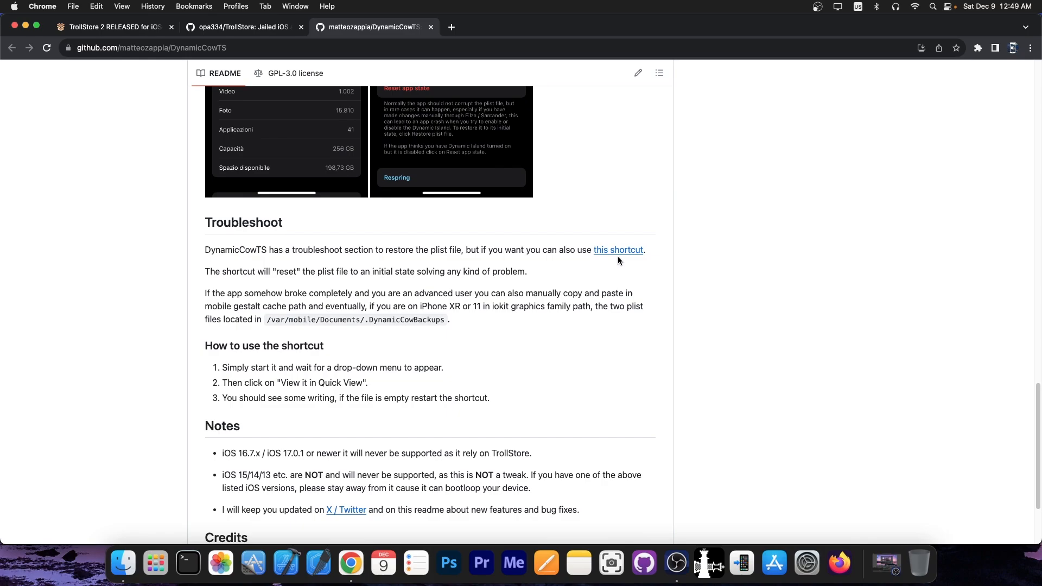
pyautogui.scroll(3)
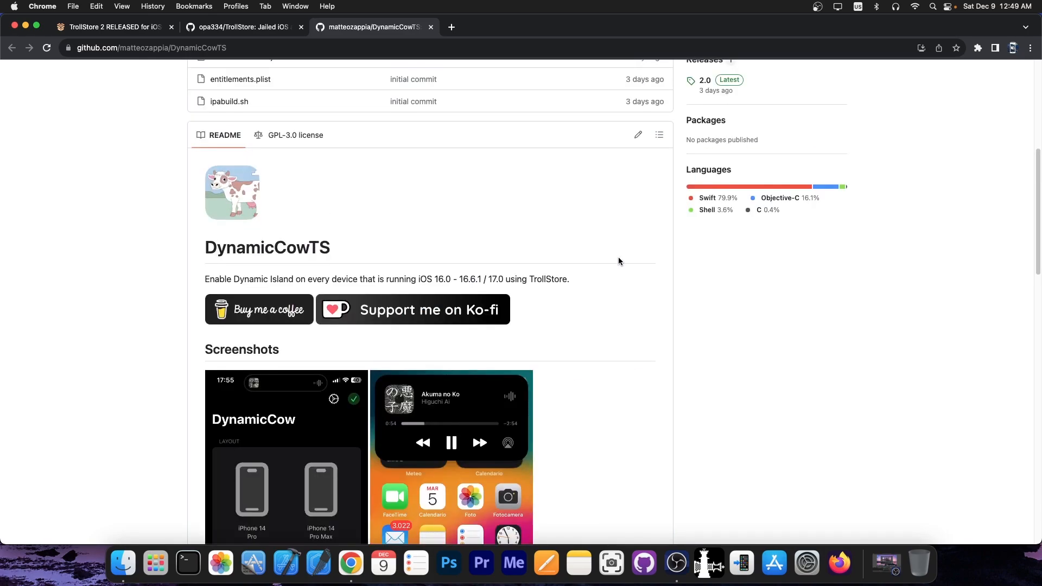
pyautogui.moveTo(616, 260)
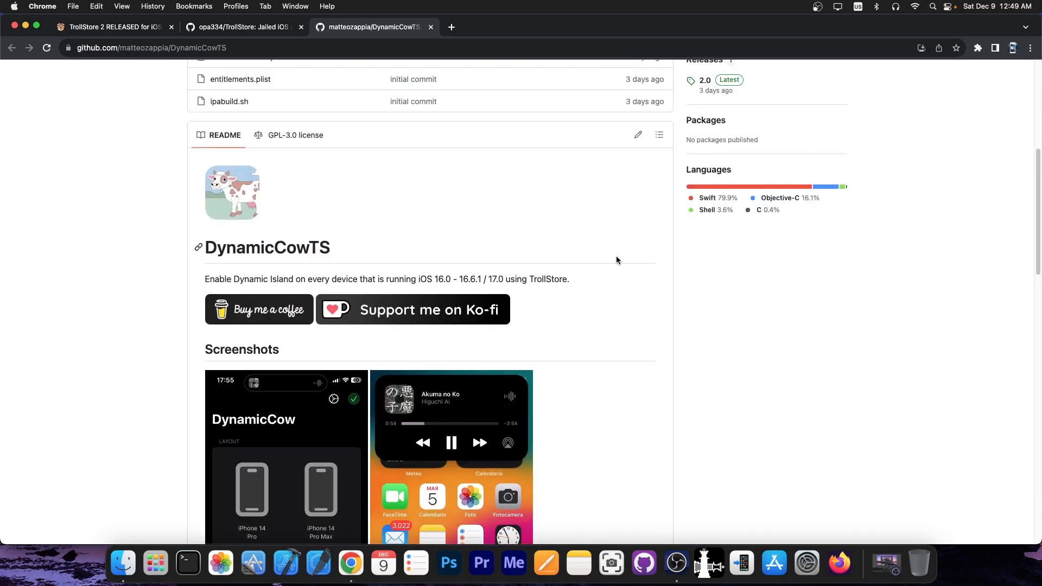
pyautogui.scroll(3)
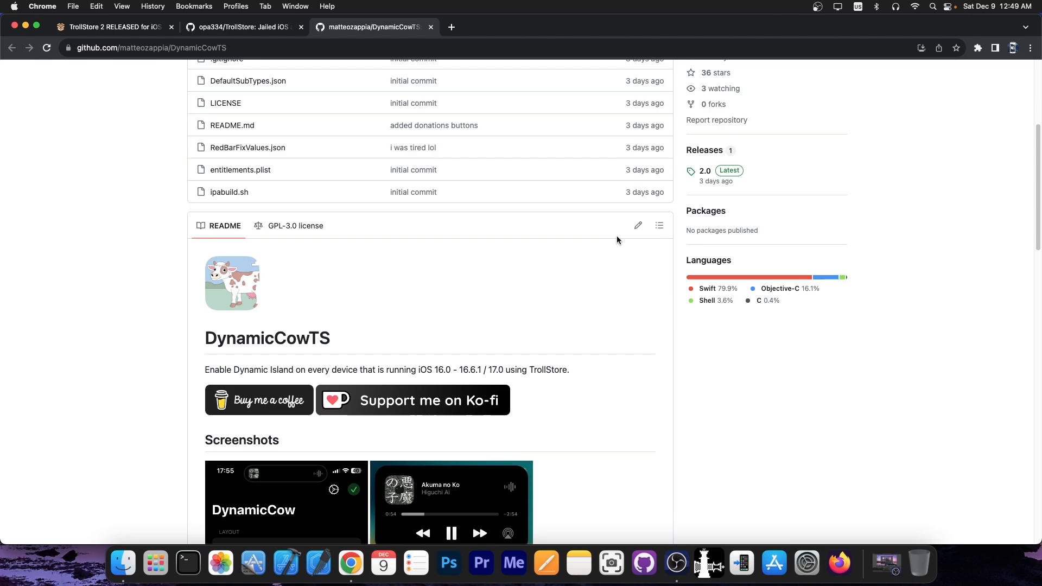
pyautogui.moveTo(706, 210)
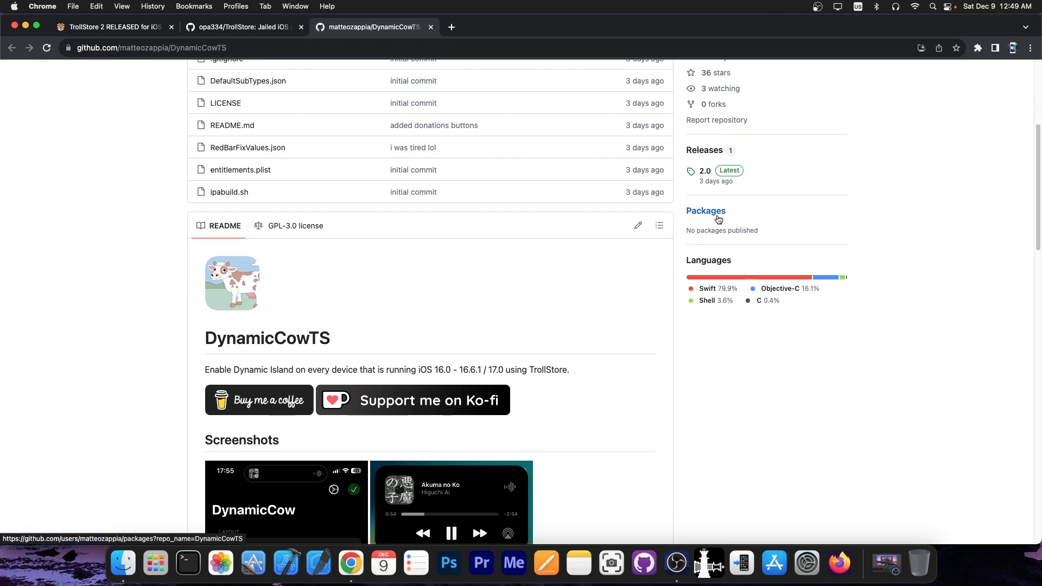
pyautogui.moveTo(575, 313)
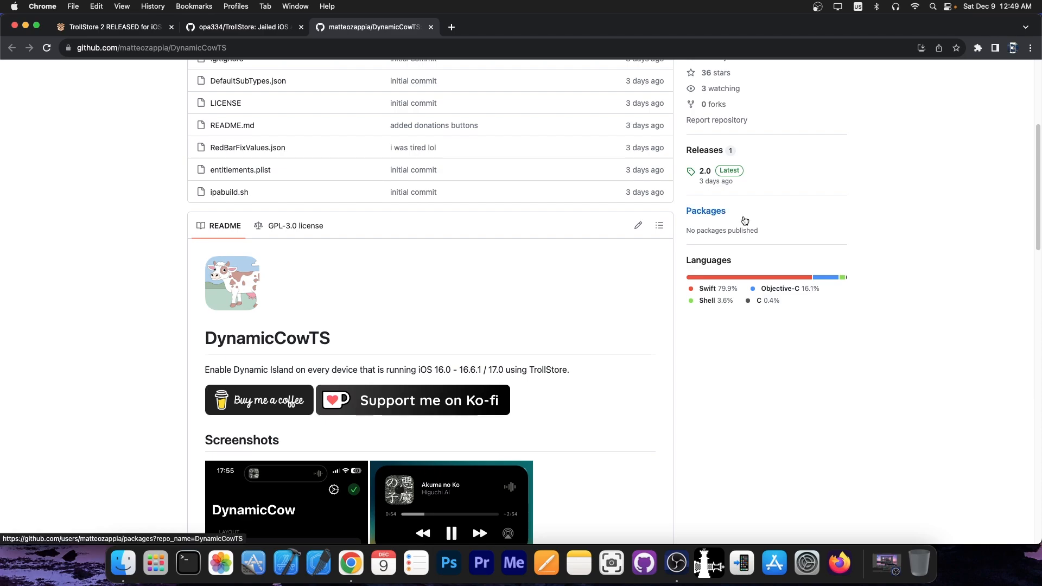
# Open the 2.0 Latest release from the sidebar, showing the DynamicCowTS.tipa asset
pyautogui.click(704, 149)
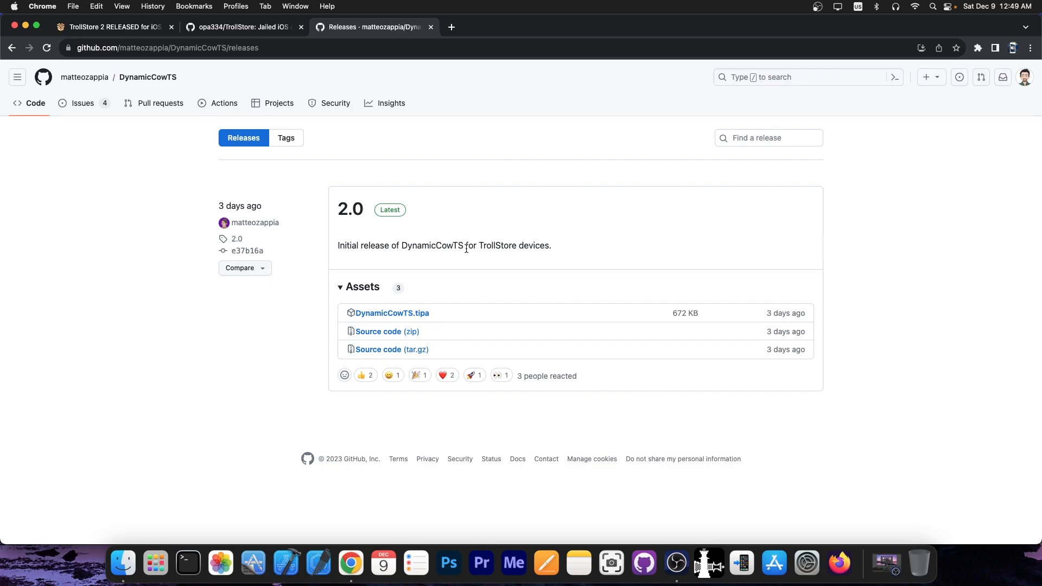
pyautogui.moveTo(432, 290)
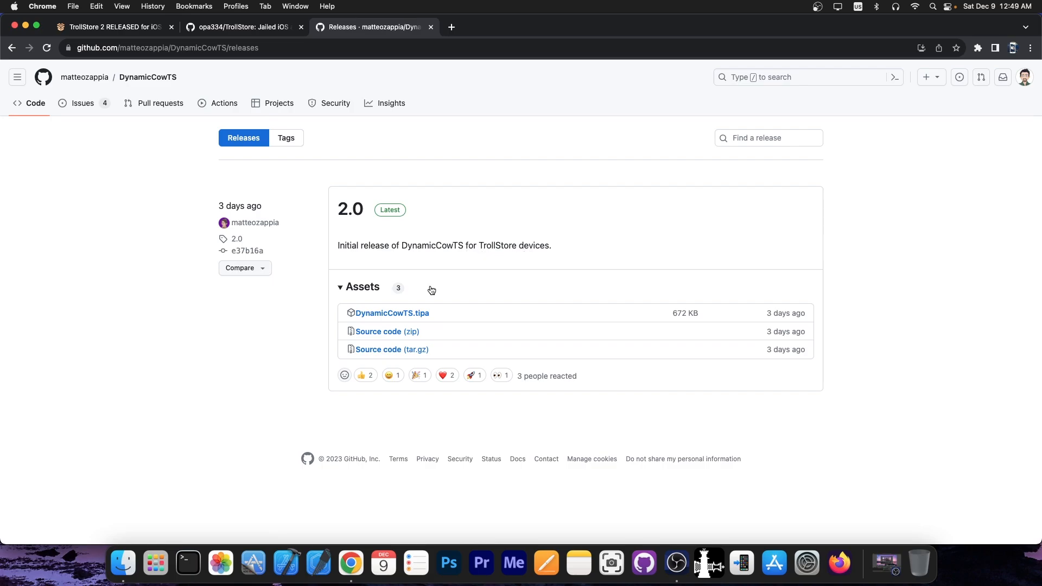
pyautogui.moveTo(445, 321)
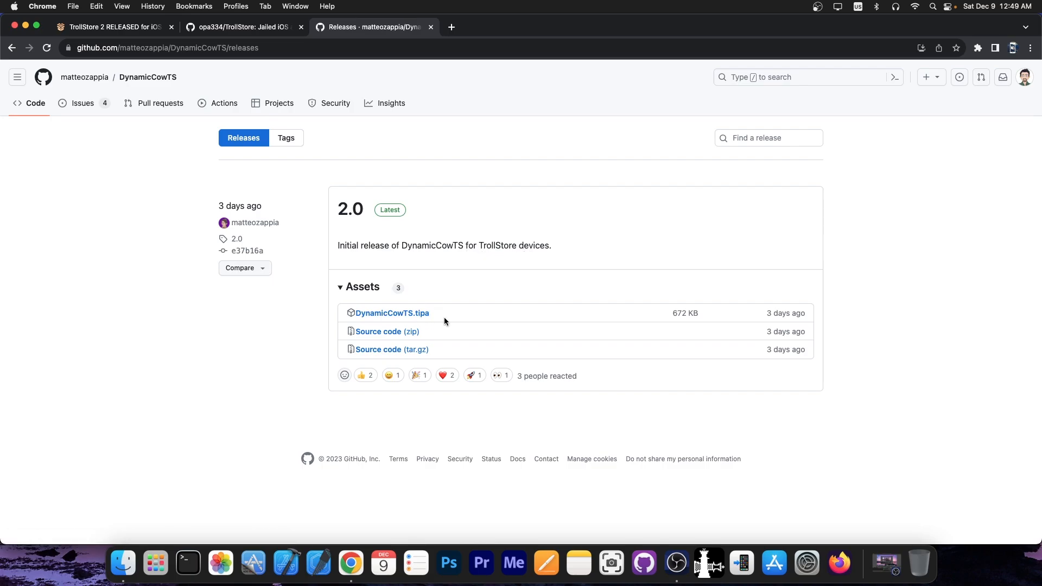
pyautogui.moveTo(462, 321)
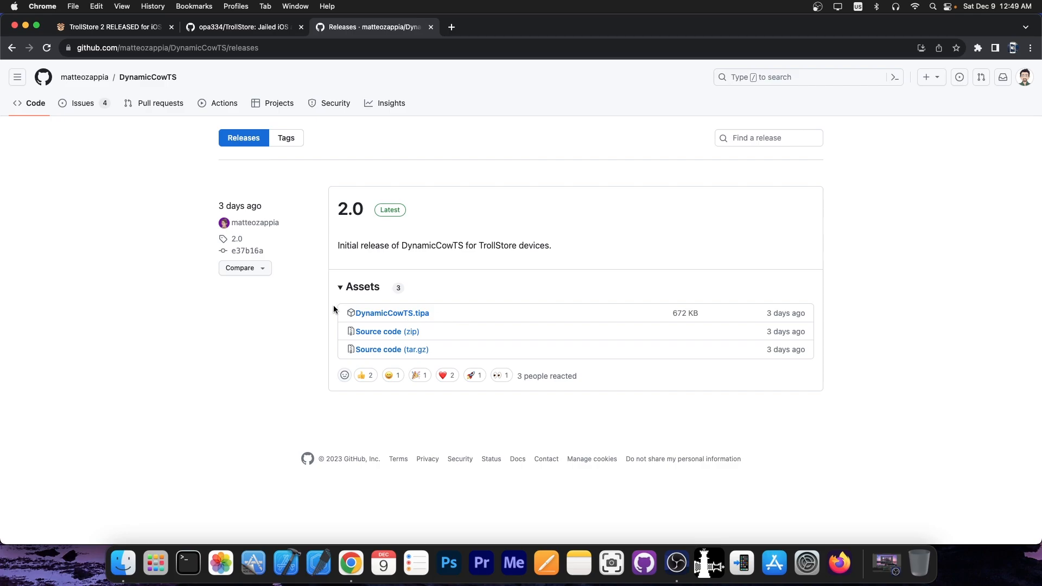
pyautogui.click(109, 27)
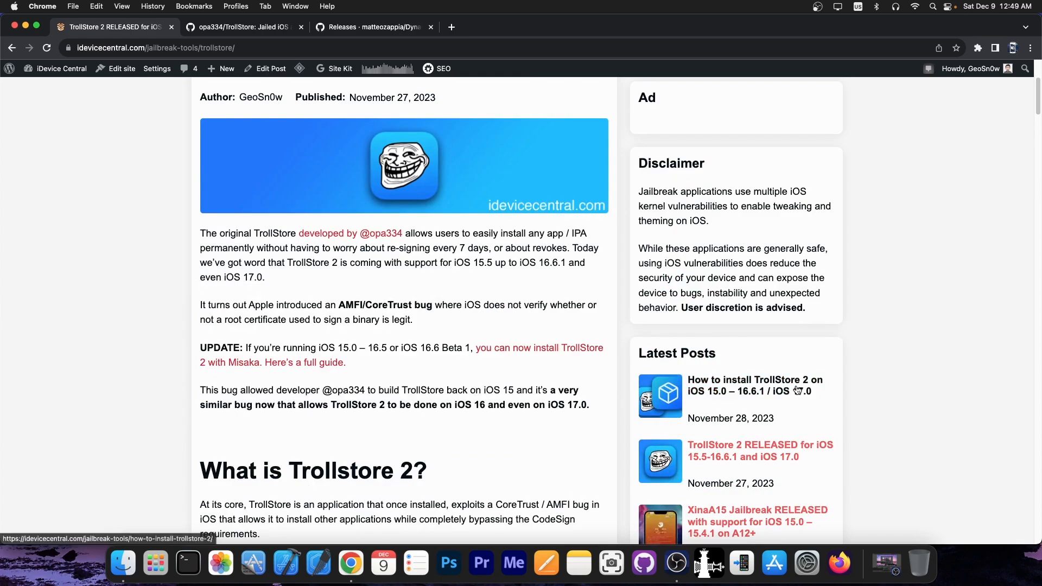
pyautogui.click(372, 26)
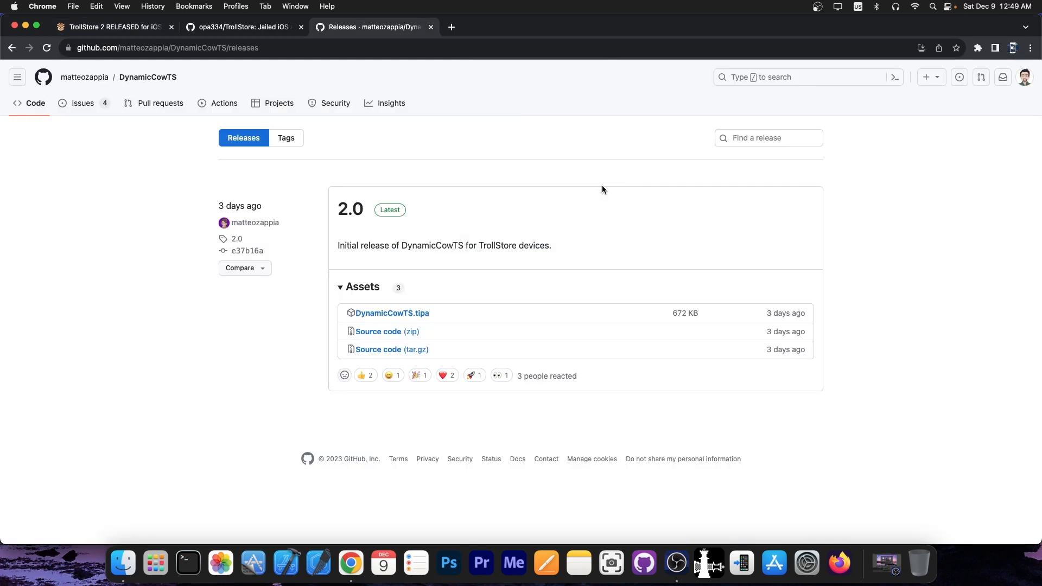
pyautogui.moveTo(392, 313)
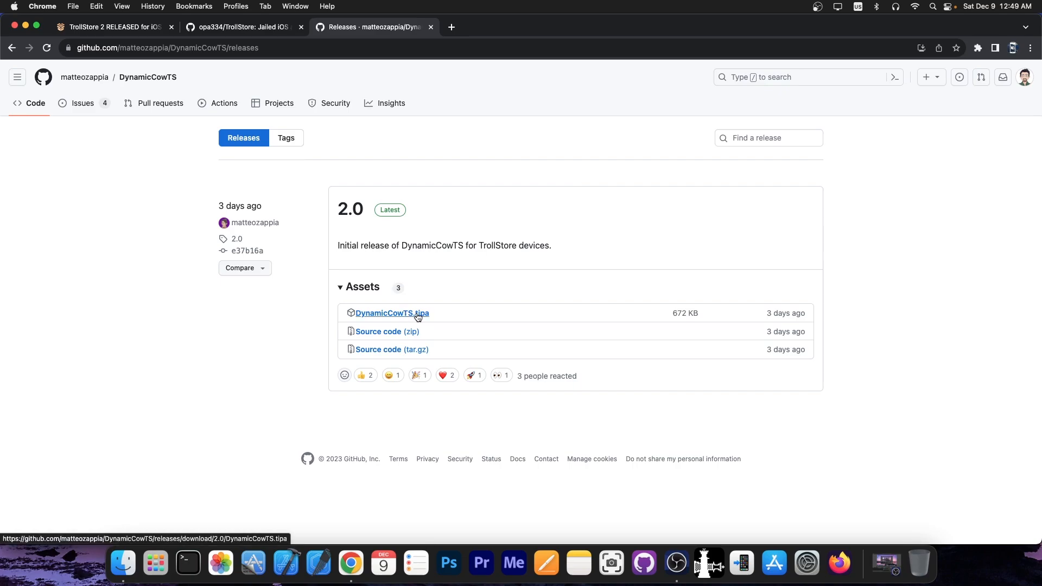
pyautogui.moveTo(437, 177)
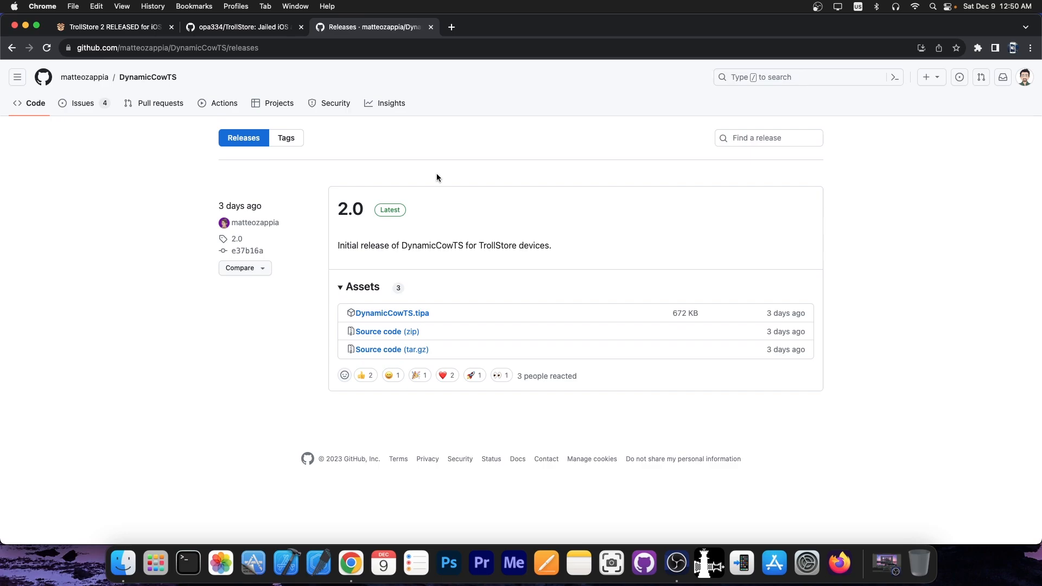
pyautogui.moveTo(448, 241)
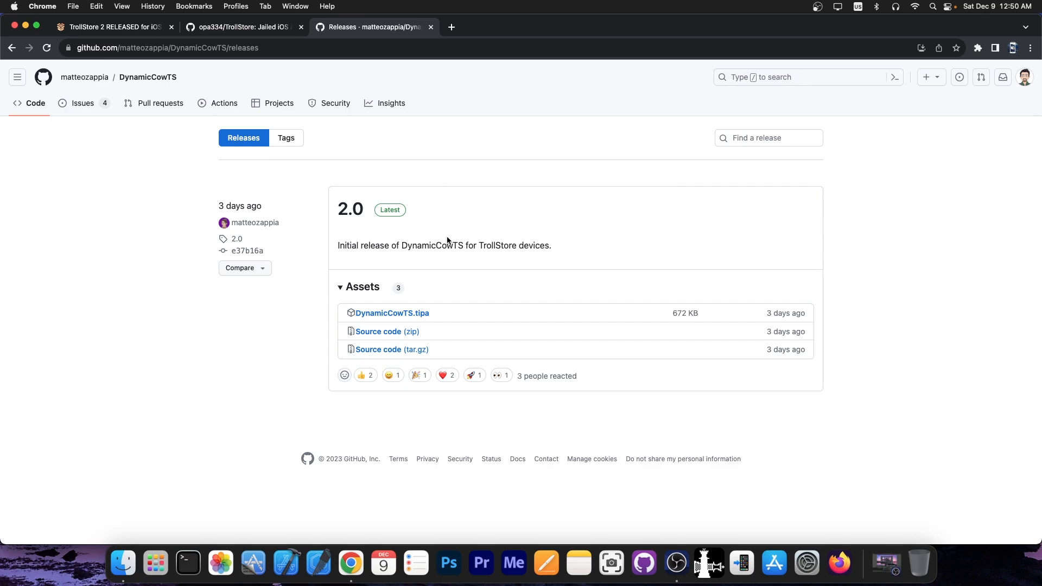
pyautogui.moveTo(424, 241)
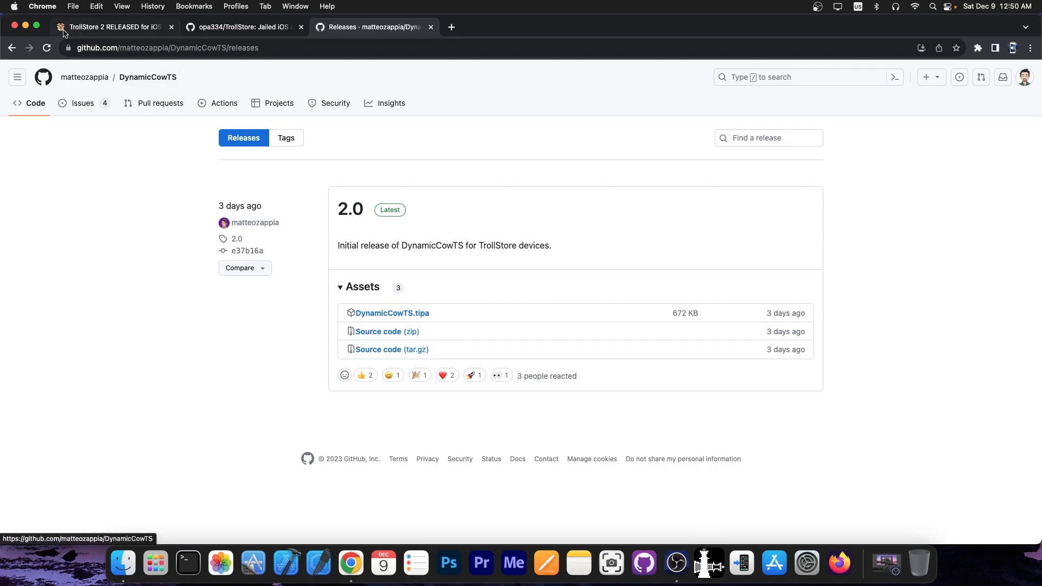
pyautogui.moveTo(170, 120)
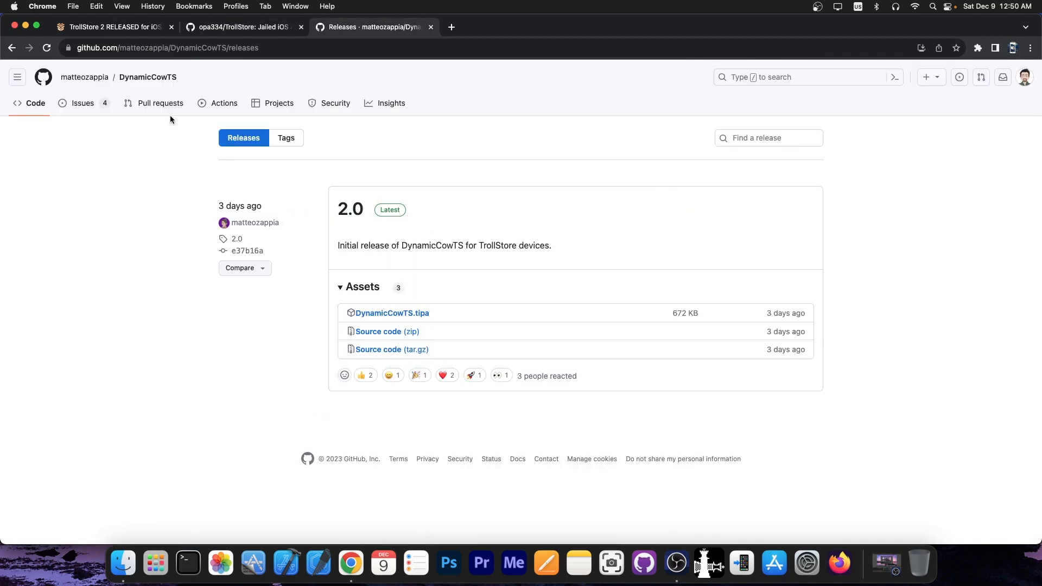
# Return to the DynamicCowTS Code page, then hide Chrome to show the macOS desktop
pyautogui.click(147, 76)
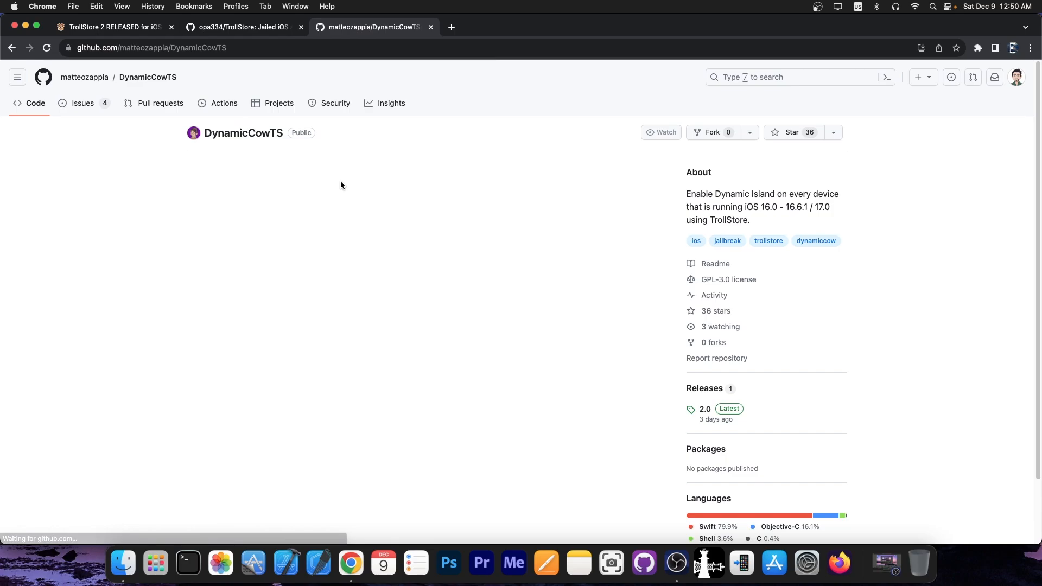
pyautogui.scroll(-3)
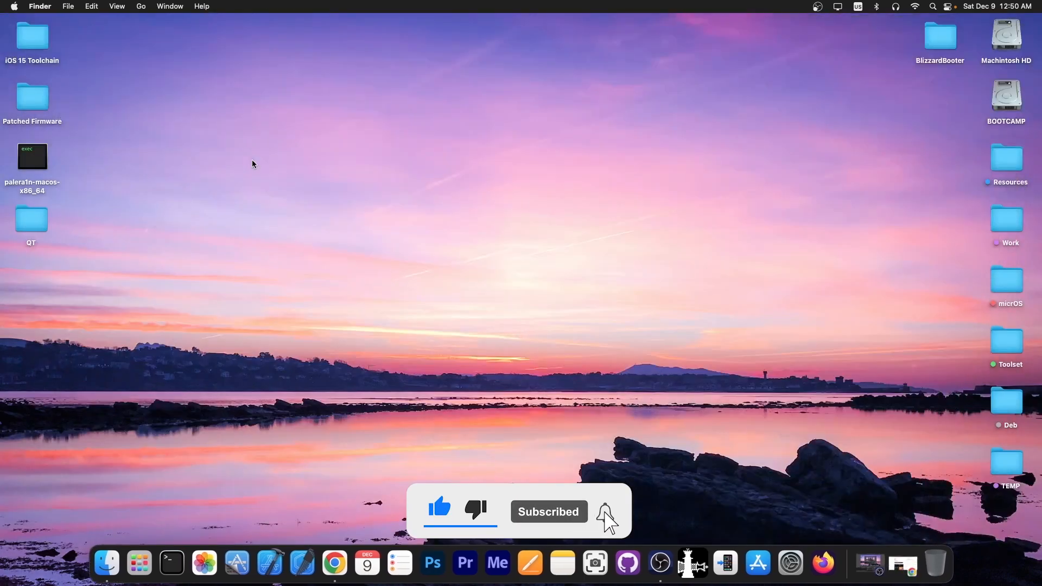
pyautogui.click(604, 511)
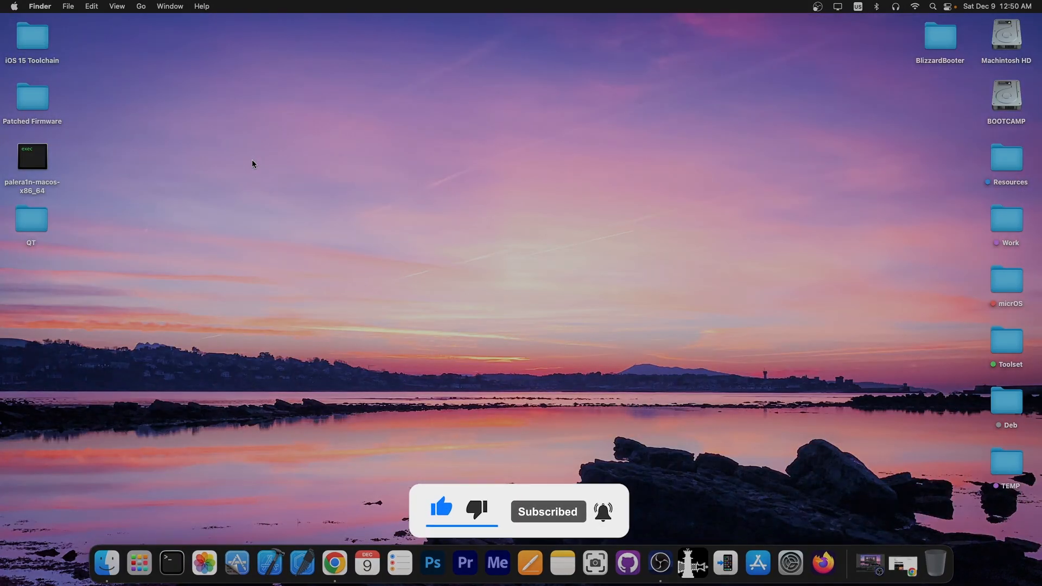